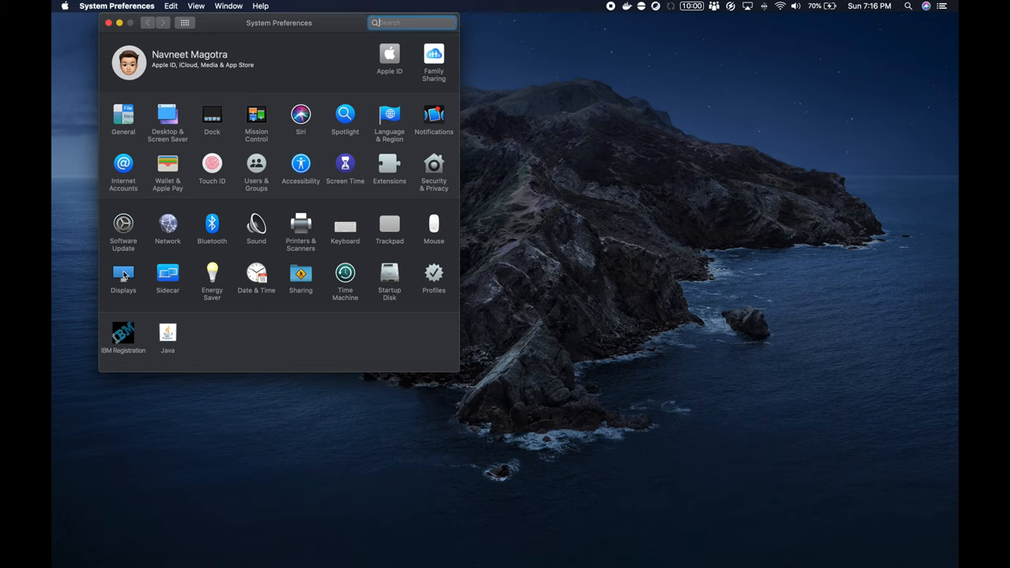
Open the Displays pane in System Preferences
{"action": "left_click", "coordinate": [123, 275]}
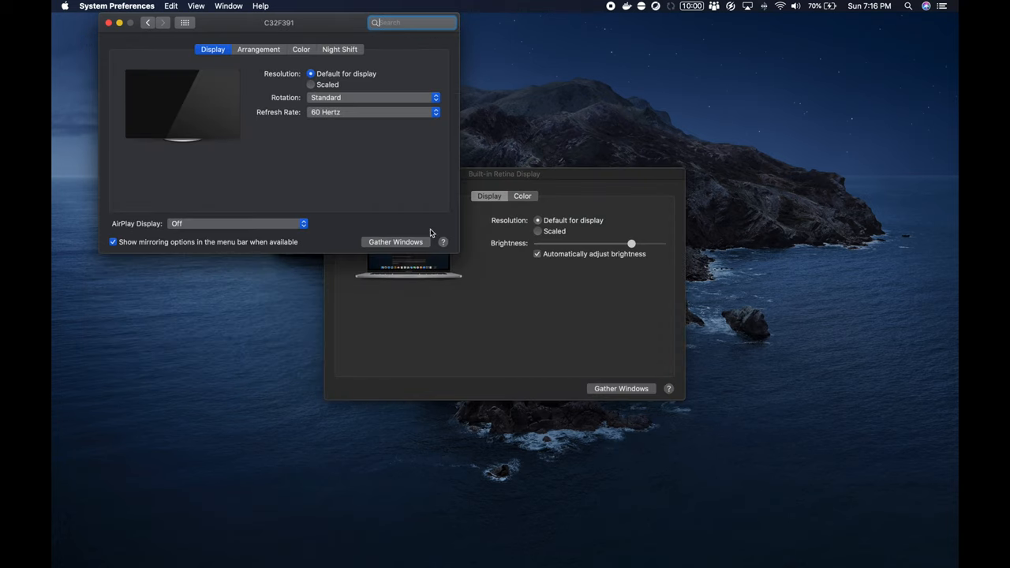
{"action": "mouse_move", "coordinate": [508, 174]}
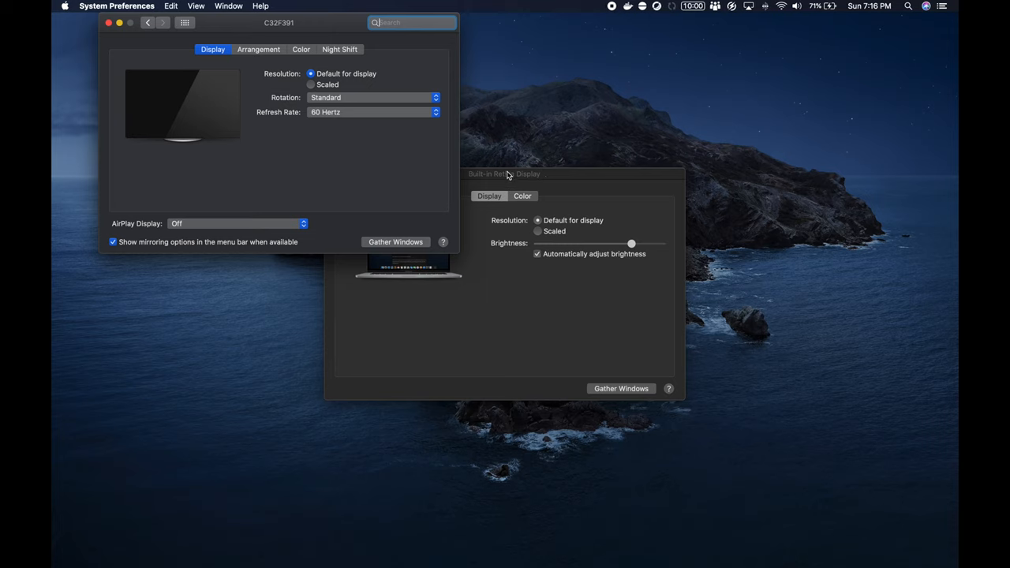
In Arrangement, drag the menu bar strip onto the left display to make it primary
{"action": "left_click", "coordinate": [259, 49]}
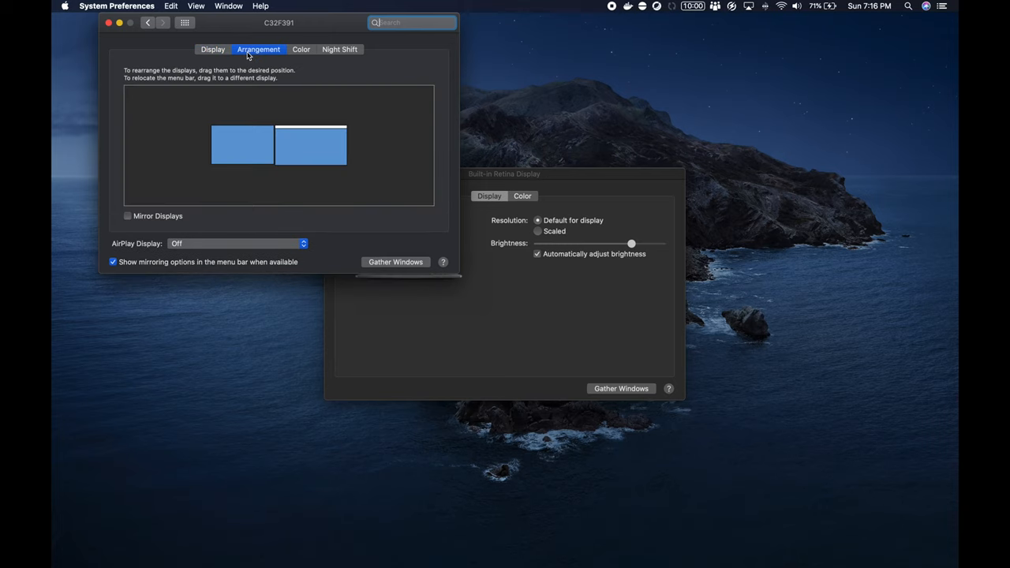
{"action": "mouse_move", "coordinate": [313, 25]}
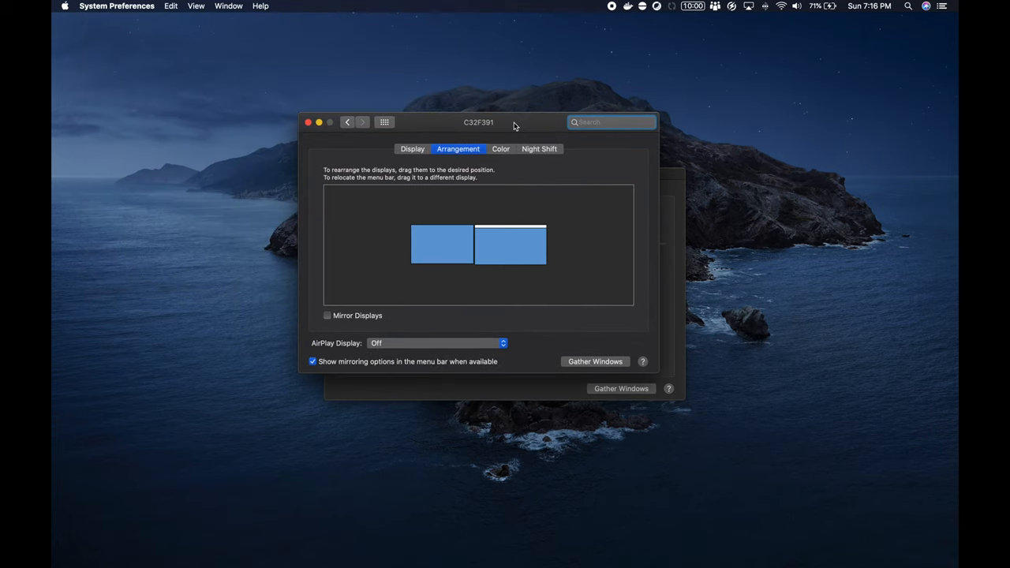
{"action": "mouse_move", "coordinate": [477, 249]}
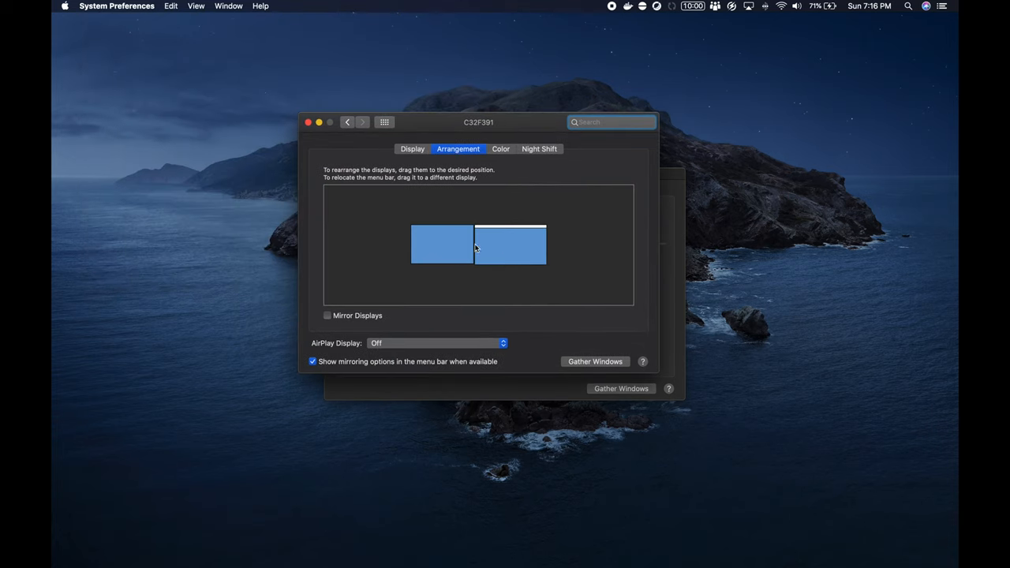
{"action": "left_click", "coordinate": [442, 245]}
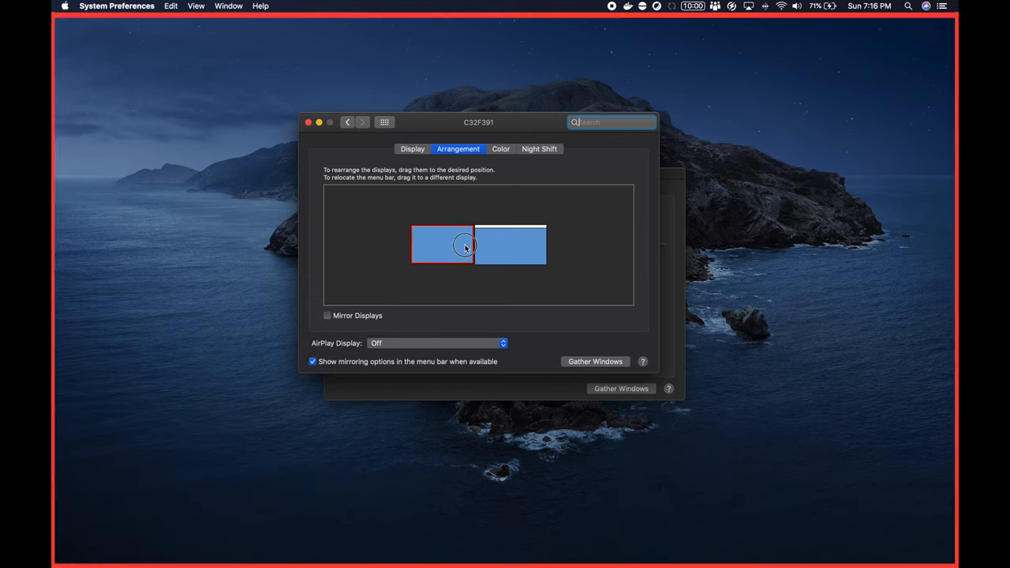
{"action": "left_click_drag", "start_coordinate": [465, 246], "coordinate": [441, 227]}
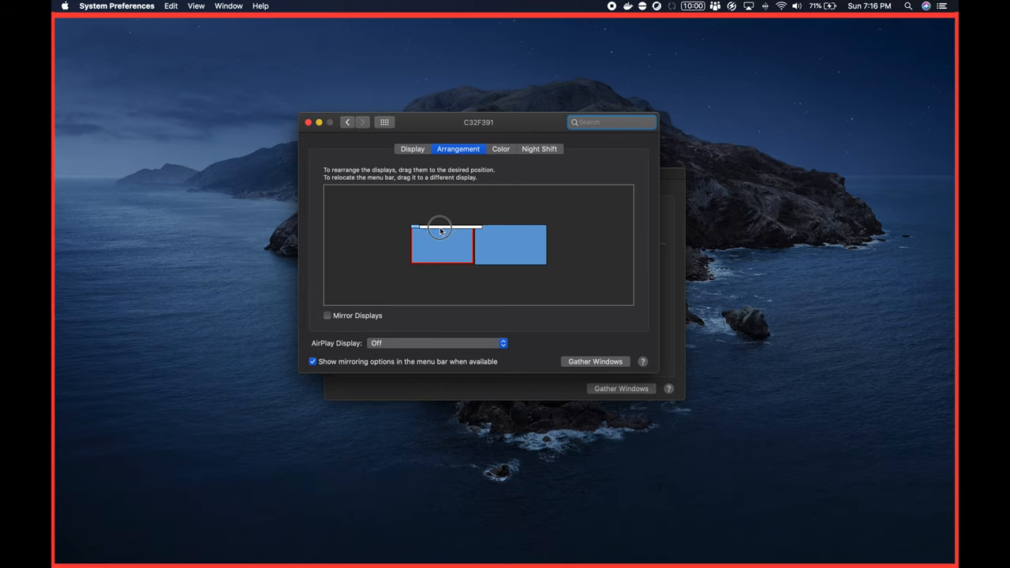
{"action": "left_click", "coordinate": [310, 123]}
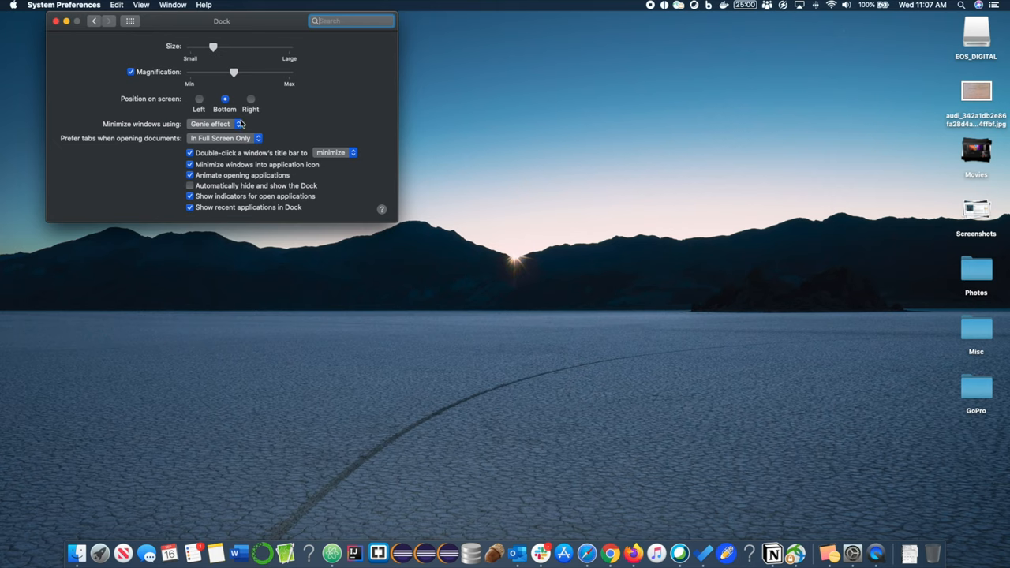
Set the Dock's position on screen to Right, then return to System Preferences via the Apple menu
{"action": "left_click", "coordinate": [251, 100]}
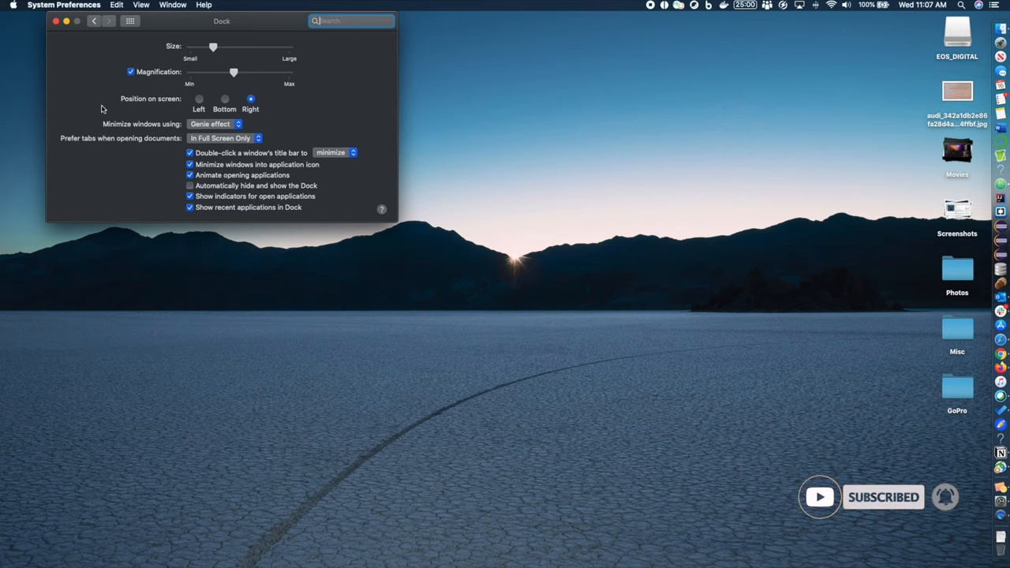
{"action": "left_click", "coordinate": [13, 4]}
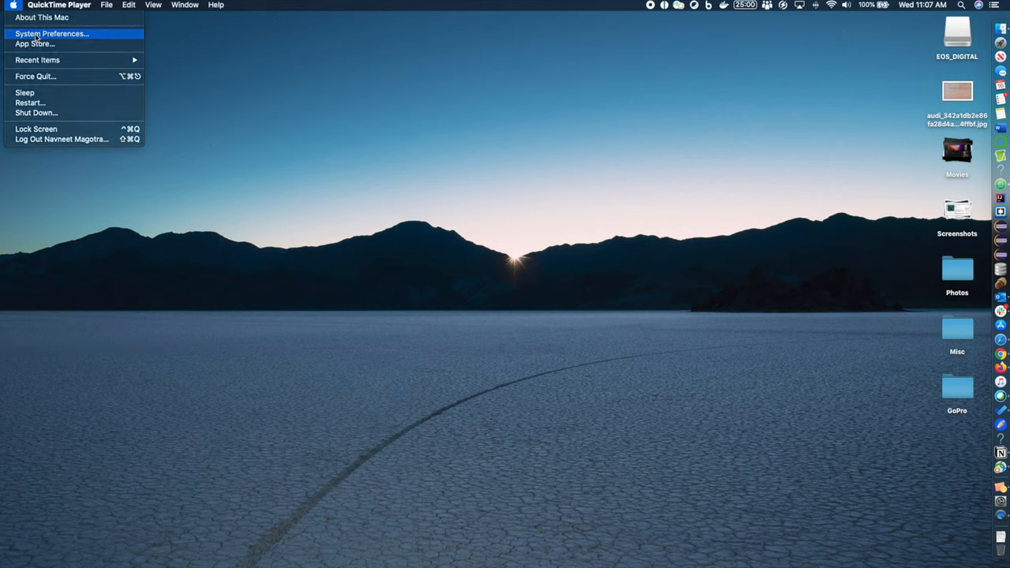
{"action": "left_click", "coordinate": [52, 33]}
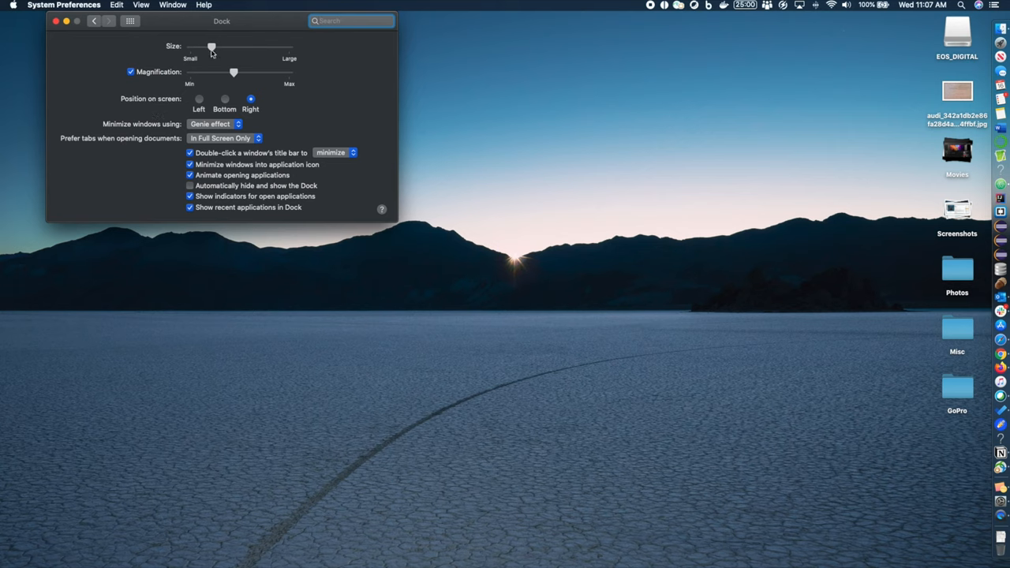
Set the Dock's position back to Bottom and adjust its Size slider
{"action": "left_click", "coordinate": [224, 97]}
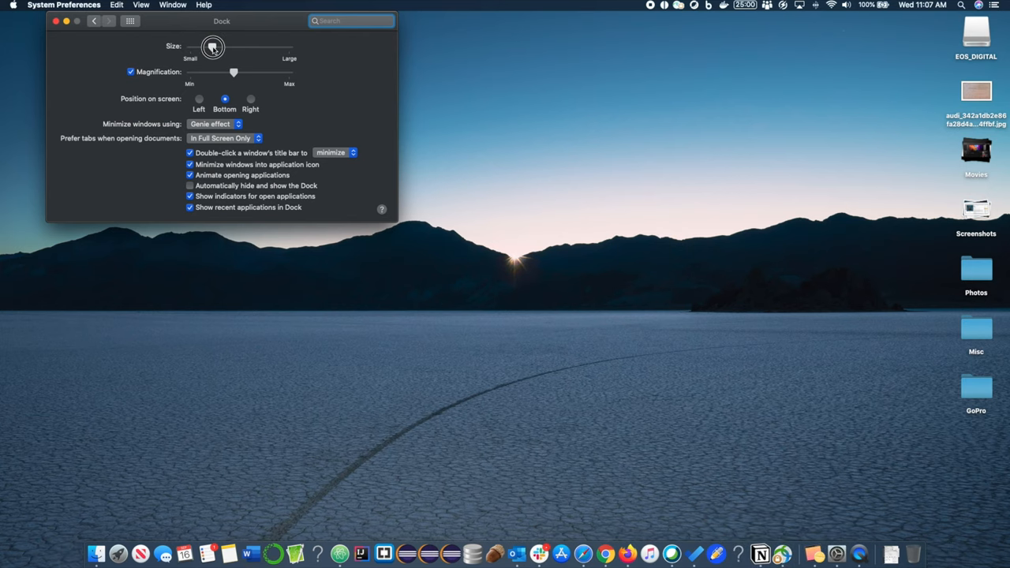
{"action": "left_click_drag", "start_coordinate": [214, 48], "coordinate": [205, 47]}
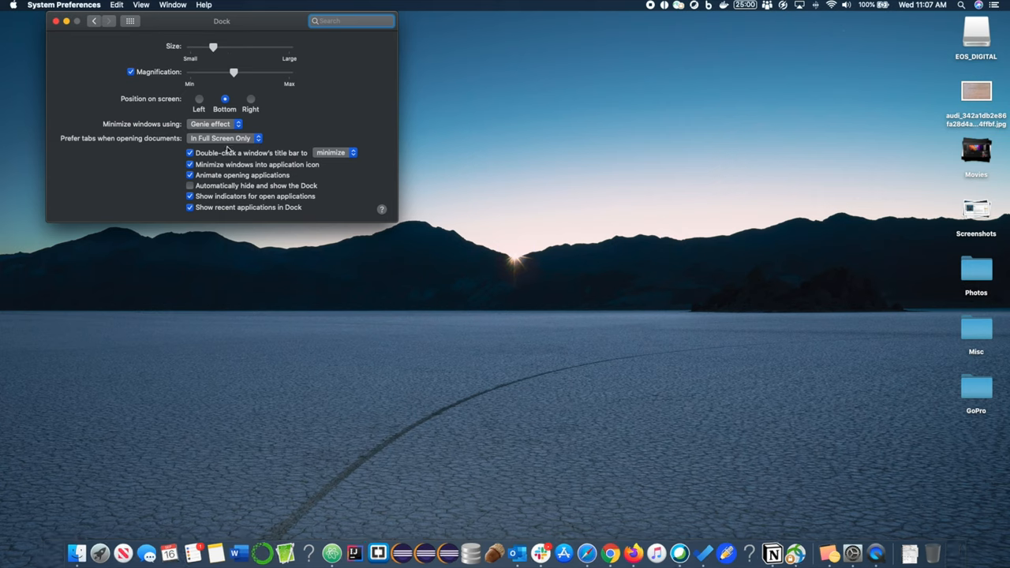
{"action": "mouse_move", "coordinate": [210, 76]}
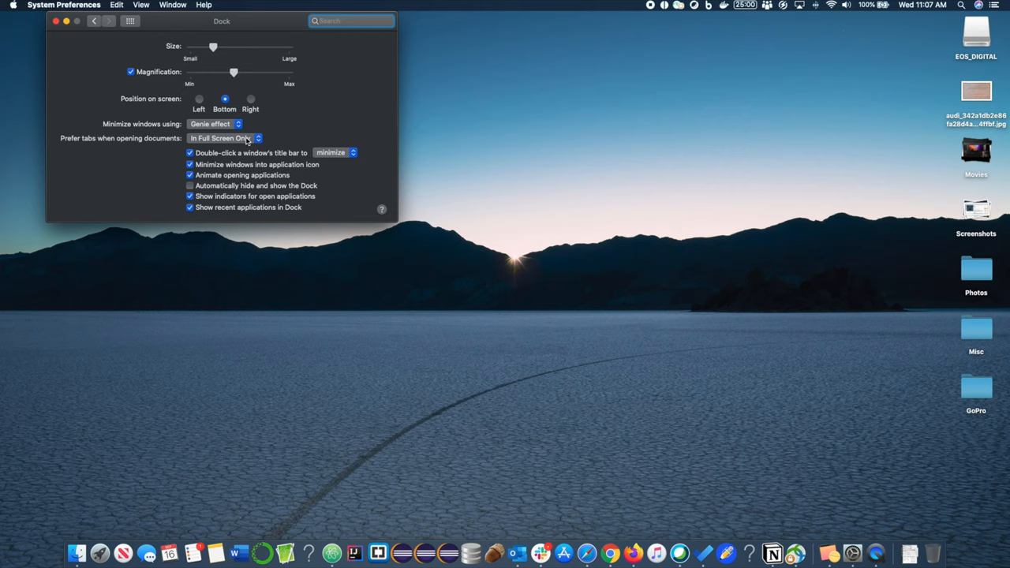
Toggle the Dock position Right then Bottom, and close the preferences window
{"action": "left_click", "coordinate": [249, 98]}
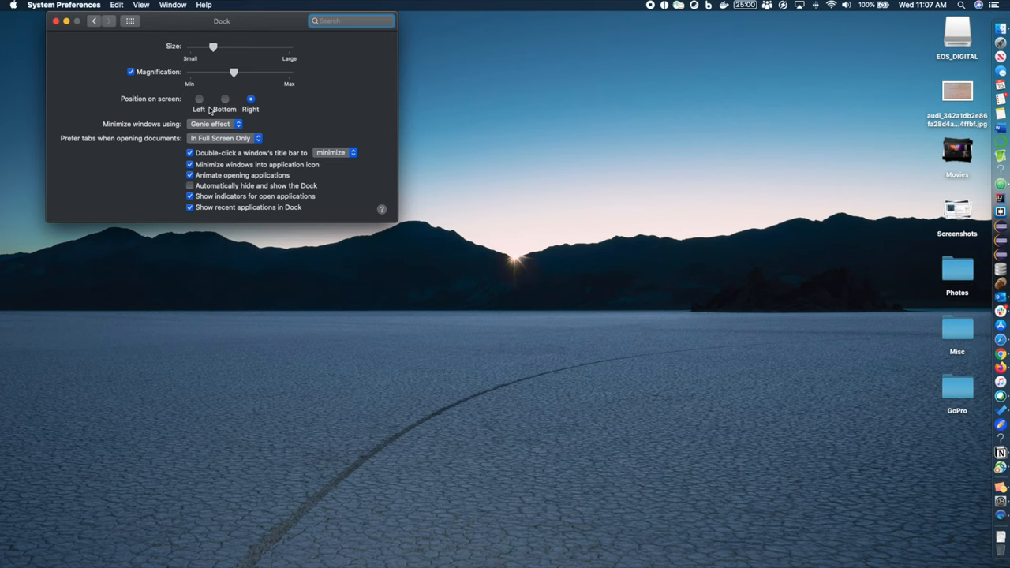
{"action": "left_click", "coordinate": [224, 100]}
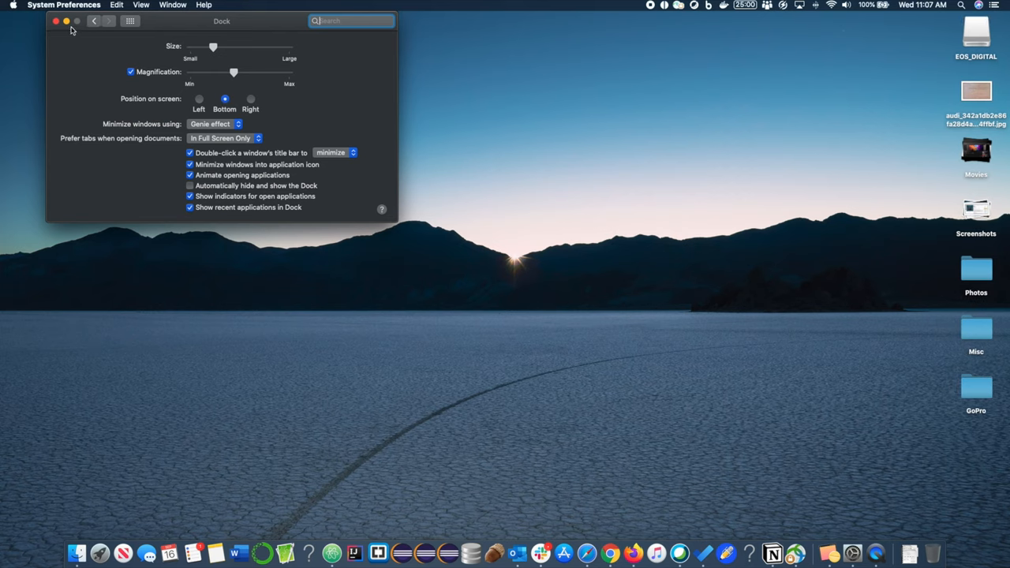
{"action": "left_click", "coordinate": [55, 21]}
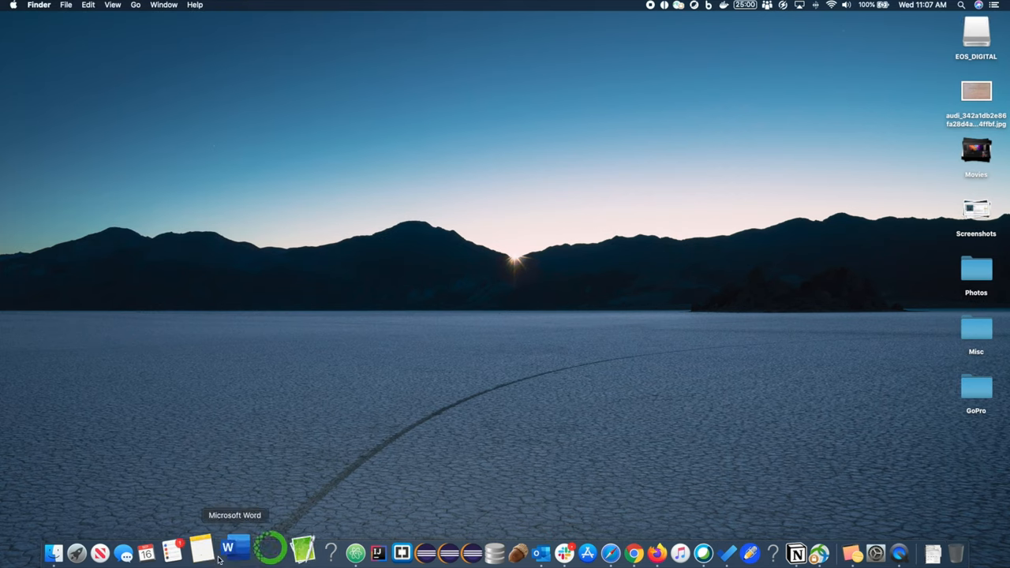